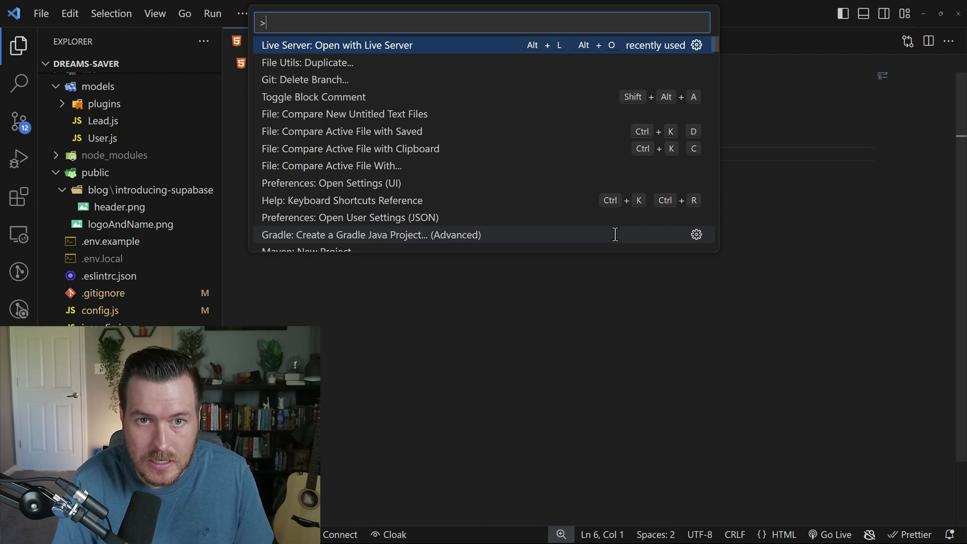
# - Search the Command Palette for 'live server' and stop Live Server, keeping page.html open
pyautogui.write('live server')
pyautogui.write('Hello Worl')
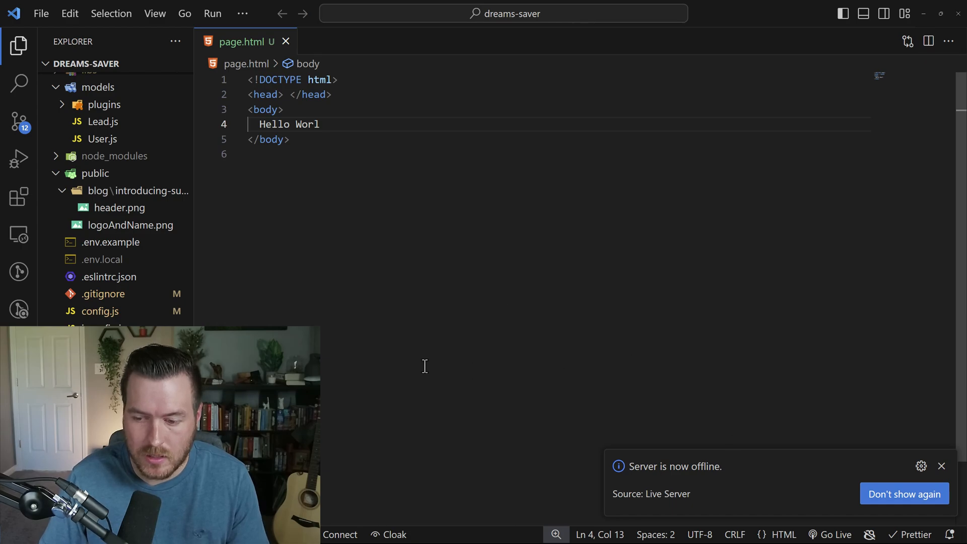
pyautogui.moveTo(501, 294)
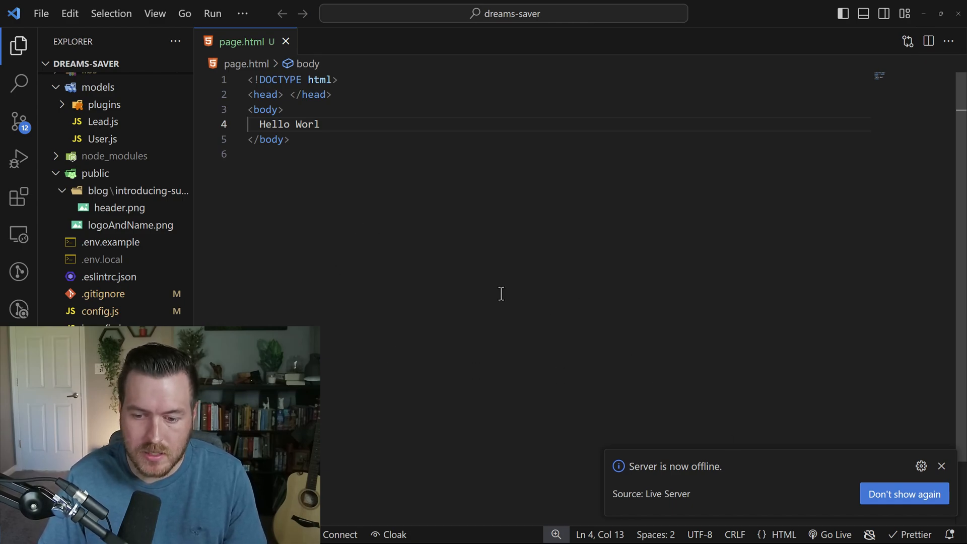
# - Find Microsoft's Live Preview in the Extensions marketplace and install it
pyautogui.click(19, 196)
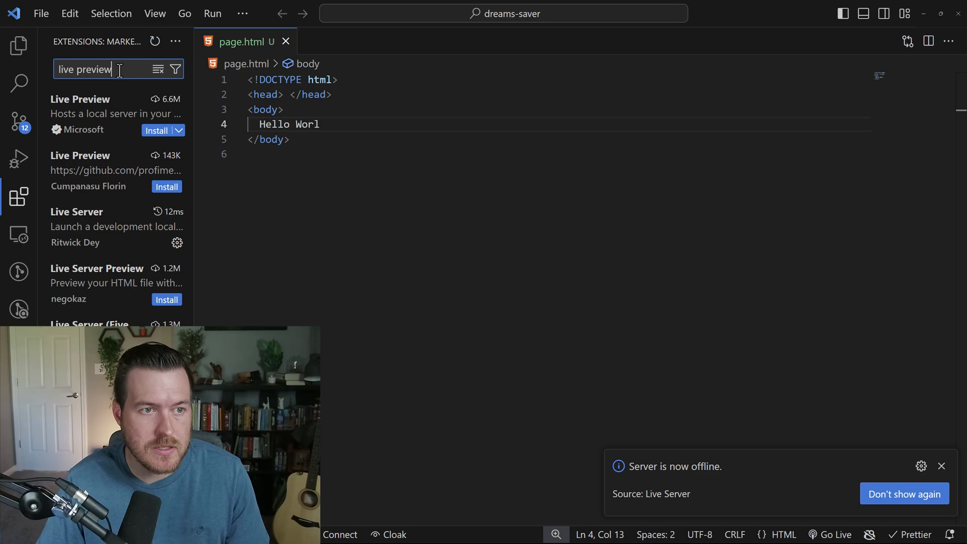
pyautogui.moveTo(128, 101)
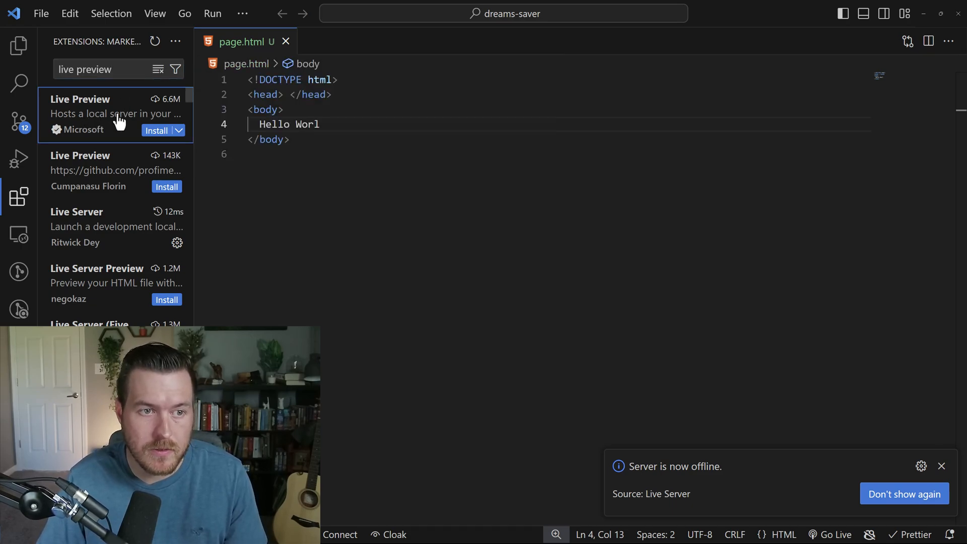
pyautogui.click(100, 114)
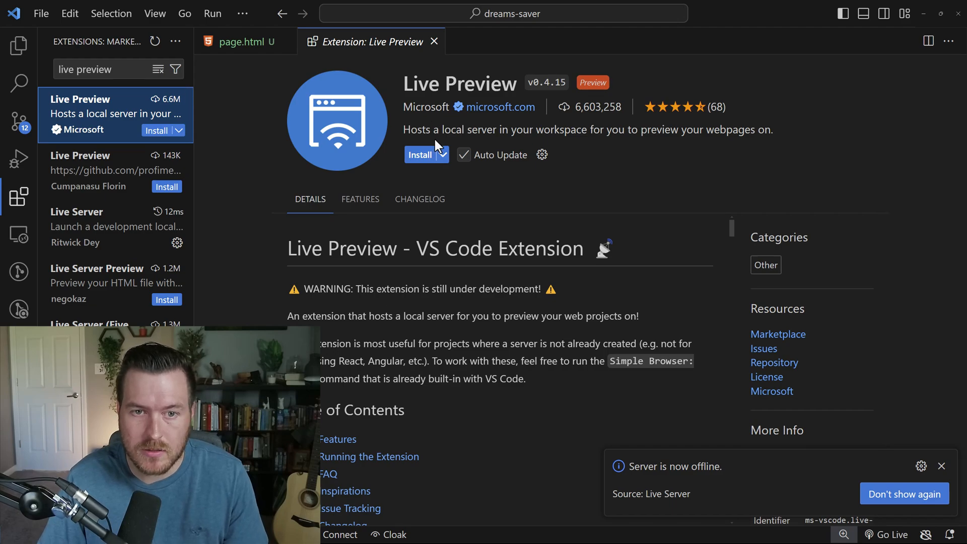
pyautogui.click(419, 154)
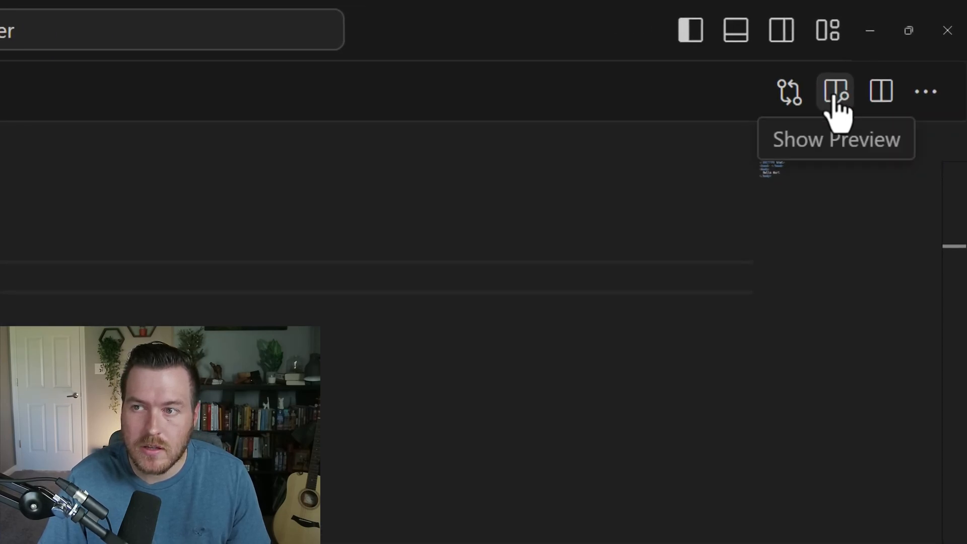
# - Open Live Preview beside page.html, rendering 'Hello Worl' from localhost:3000
pyautogui.click(835, 92)
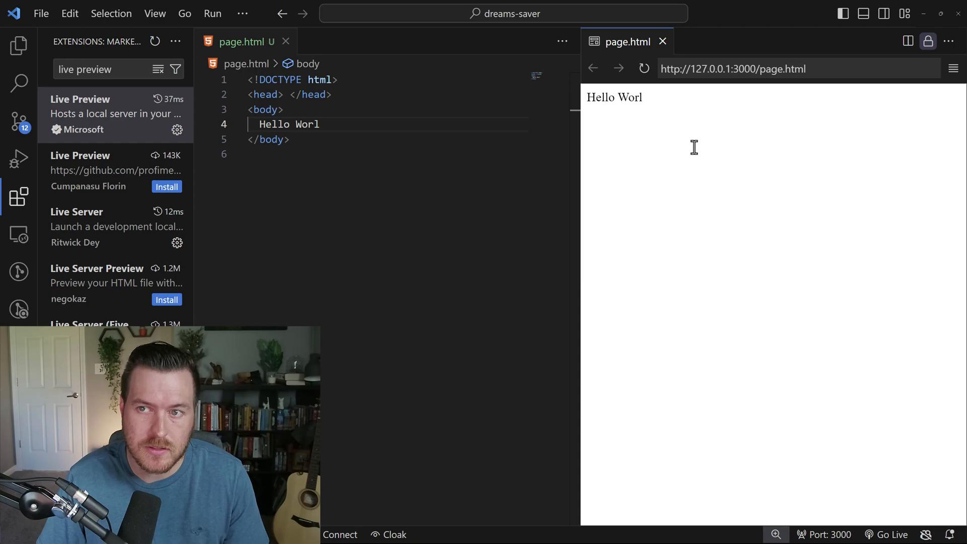
pyautogui.moveTo(614, 165)
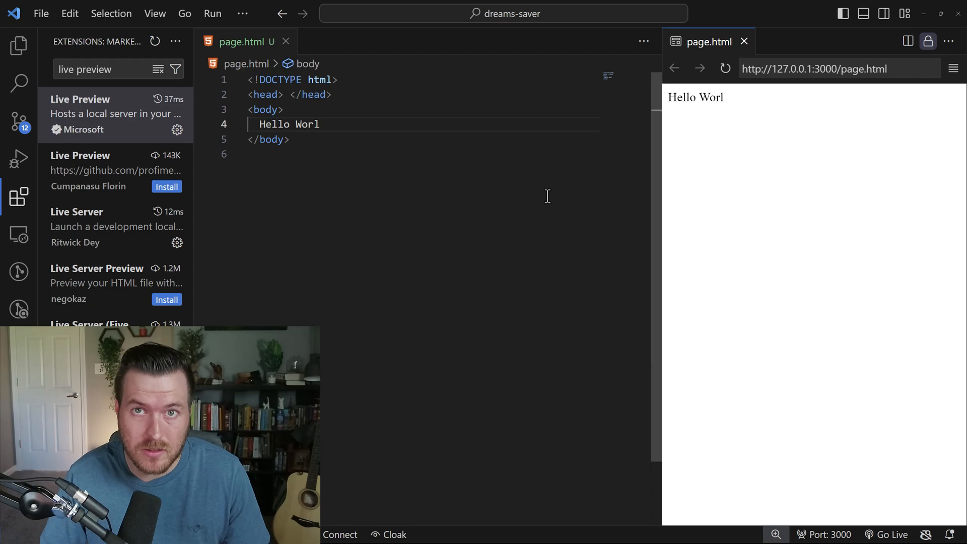
# - Append 'dfhajlkjtl' and 'kajslj' after 'Hello Worl' on line 4 without saving
pyautogui.click(321, 125)
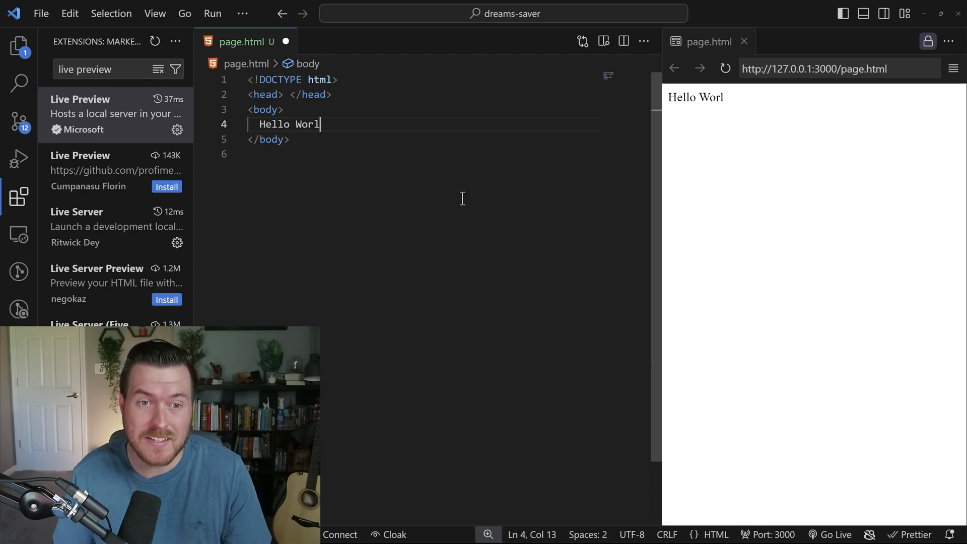
pyautogui.write('dfhajlkjtl')
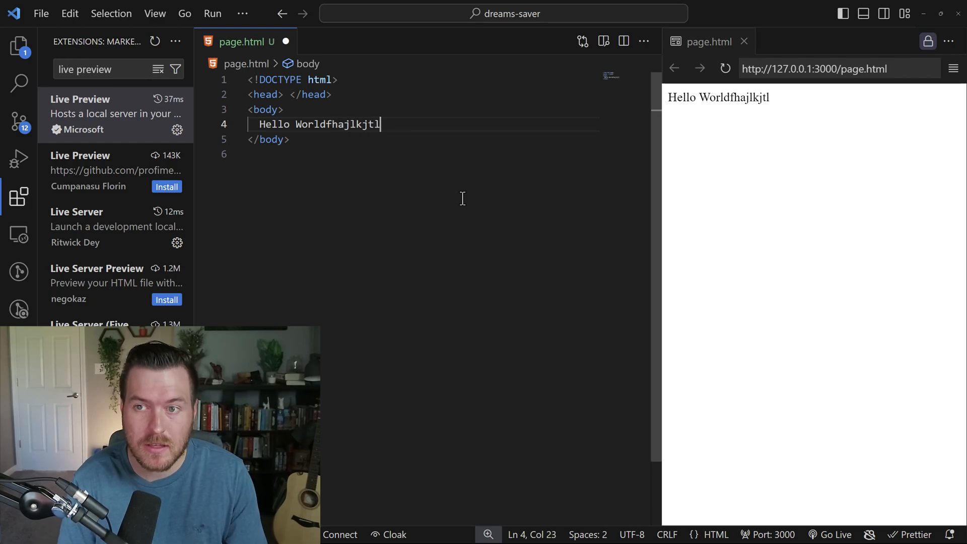
pyautogui.write('kajslj')
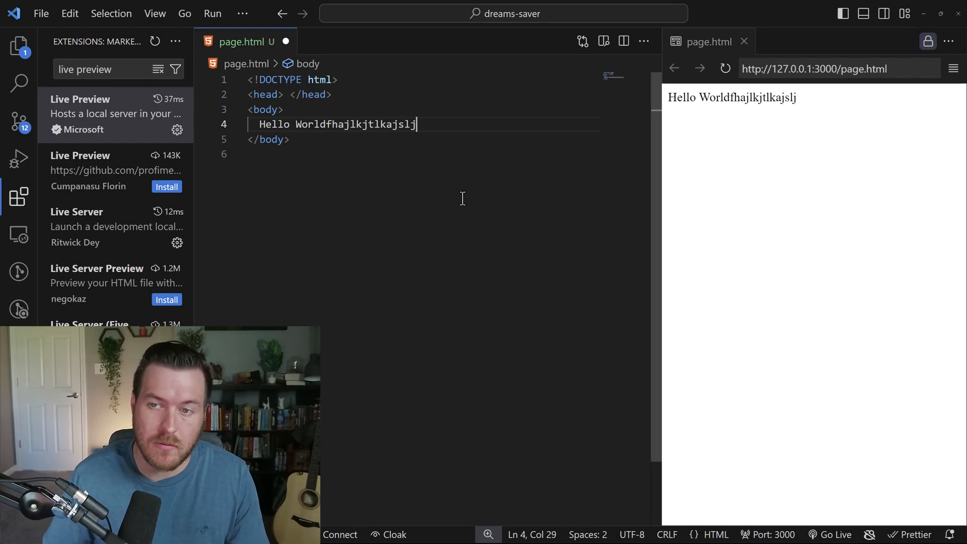
pyautogui.moveTo(769, 534)
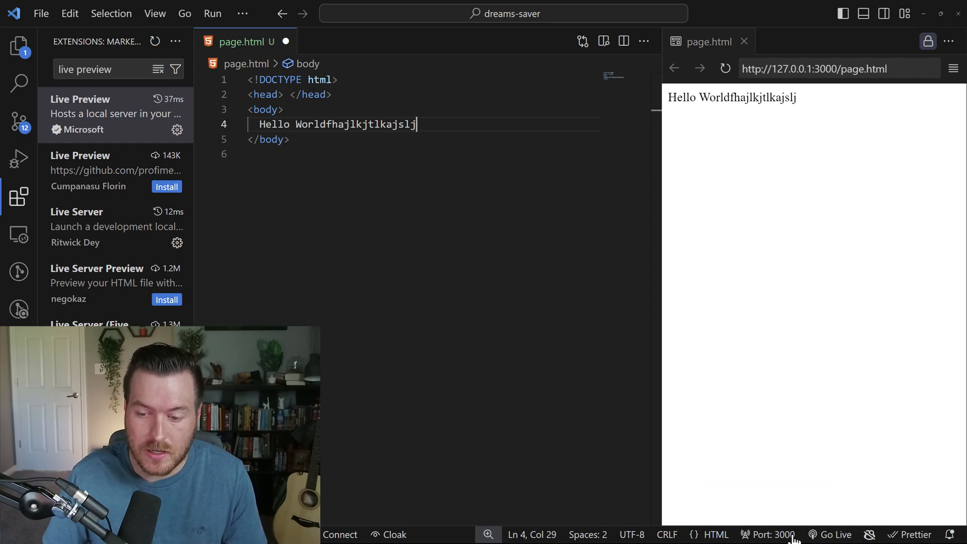
pyautogui.moveTo(776, 534)
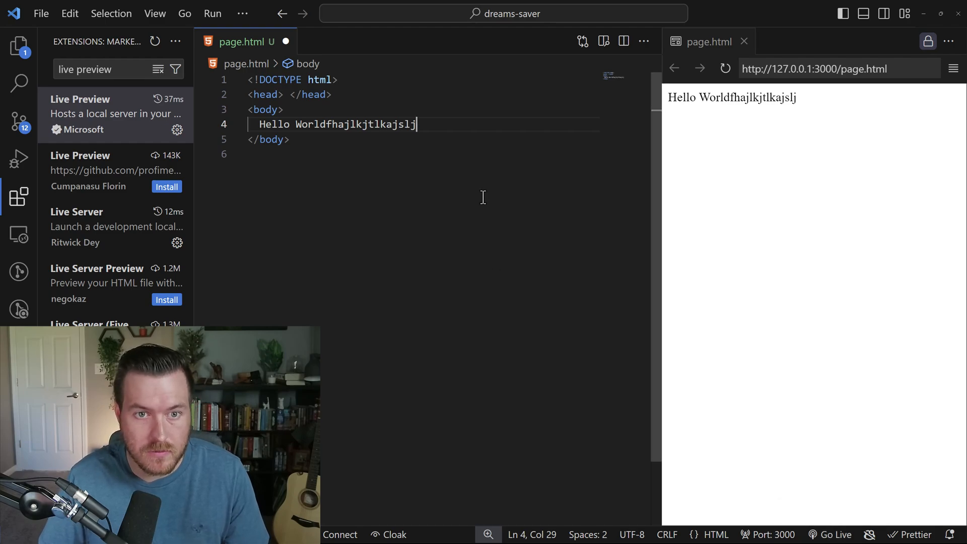
# - Filter the Command Palette with 'live pre' to list Live Preview commands
pyautogui.press('ctrl+shift+p')
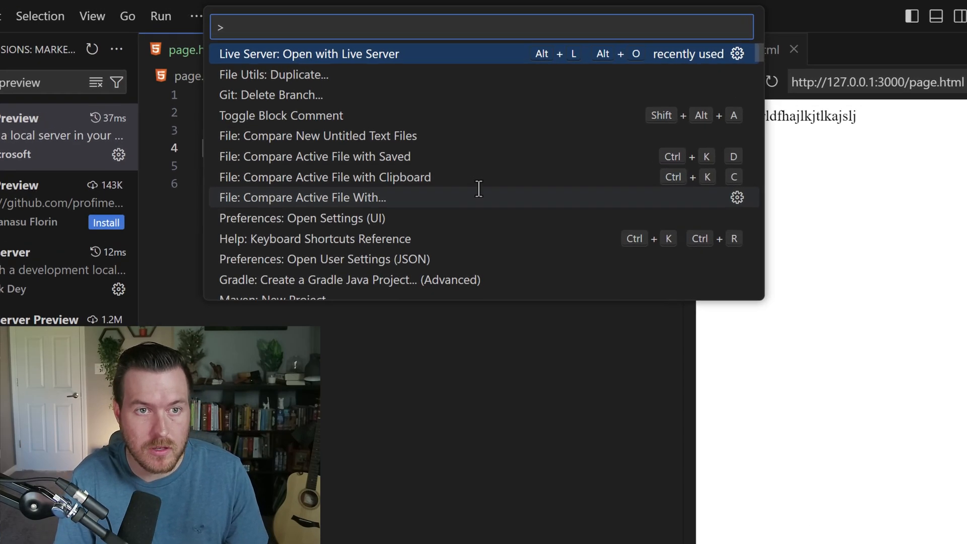
pyautogui.write('live pre')
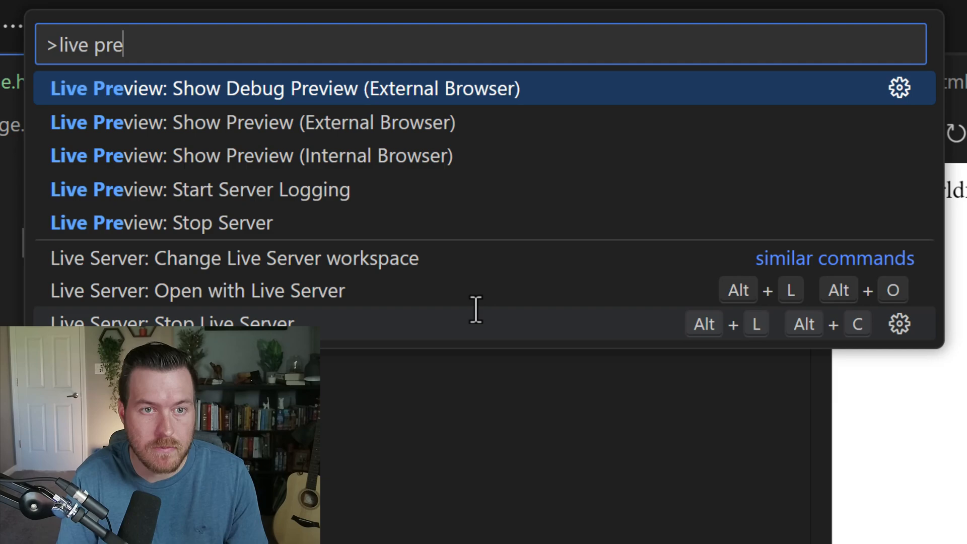